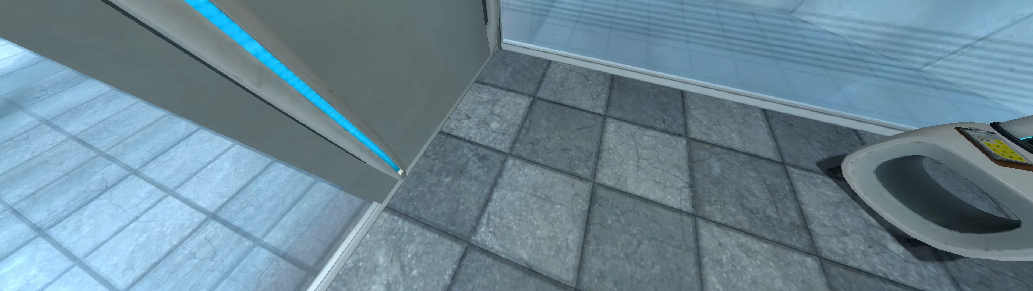
{"action": "mouse_move", "coordinate": [516, 145]}
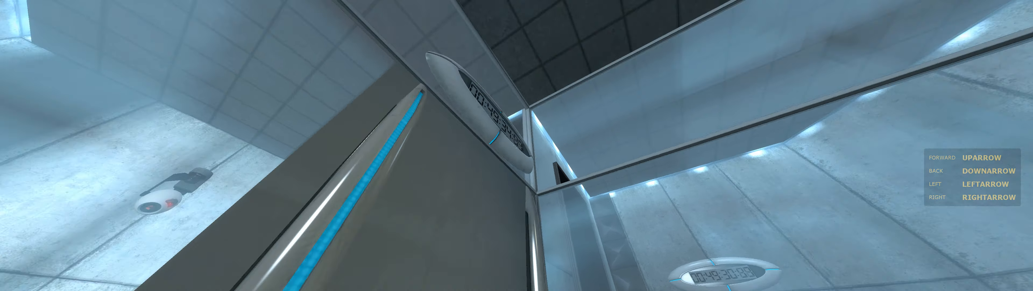
Step: Pause the chamber run with Escape, bringing up Portal's pause menu
{"action": "key", "text": "Escape"}
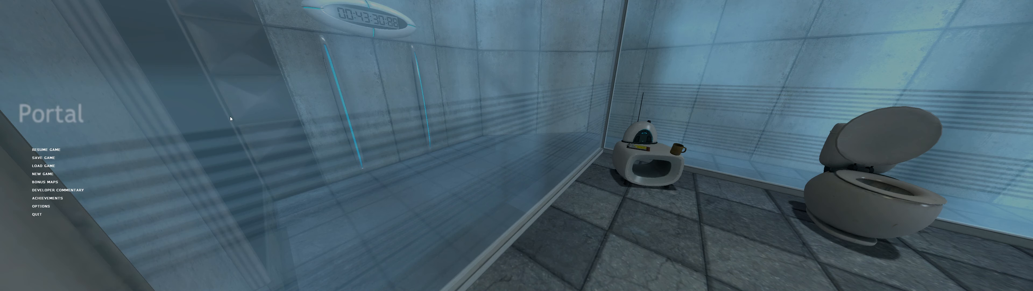
Step: Go to Options and its Keyboard bindings list, showing movement on the arrow keys
{"action": "left_click", "coordinate": [40, 206]}
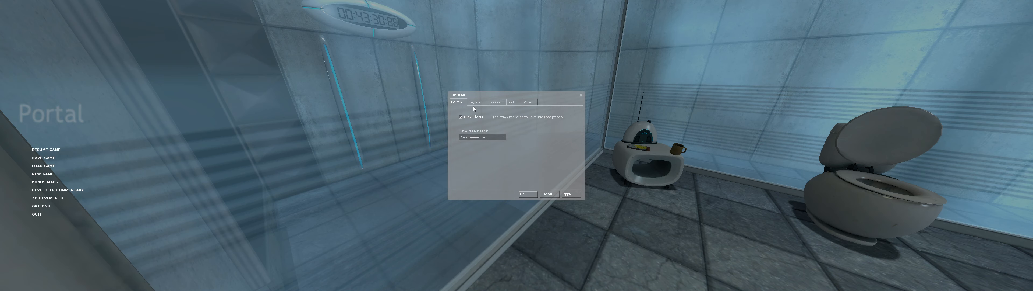
{"action": "left_click", "coordinate": [476, 102]}
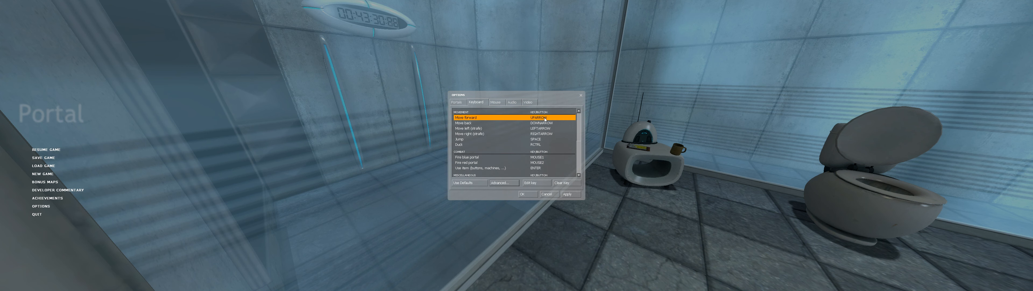